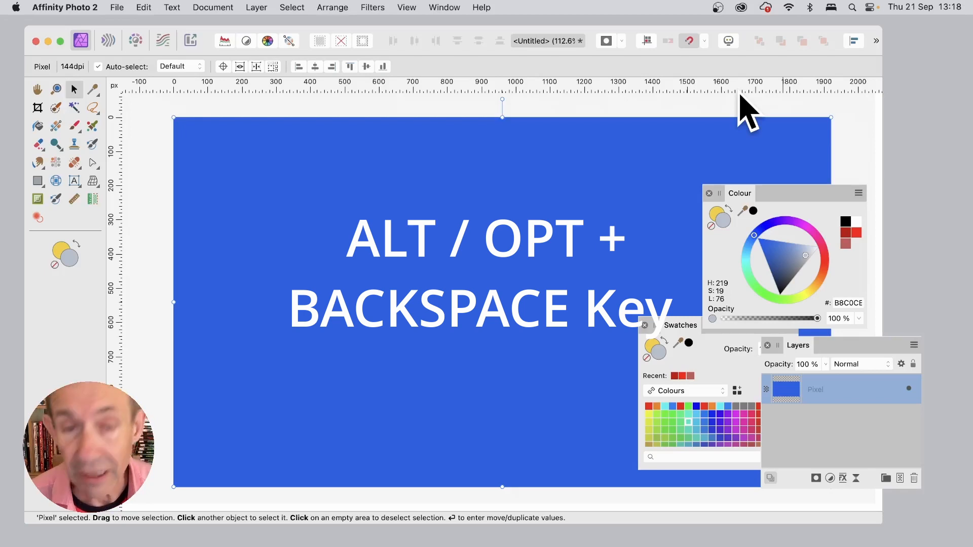
Step: Fill the Pixel layer with the secondary colour using Option+Backspace
{"action": "key", "text": "alt+backspace"}
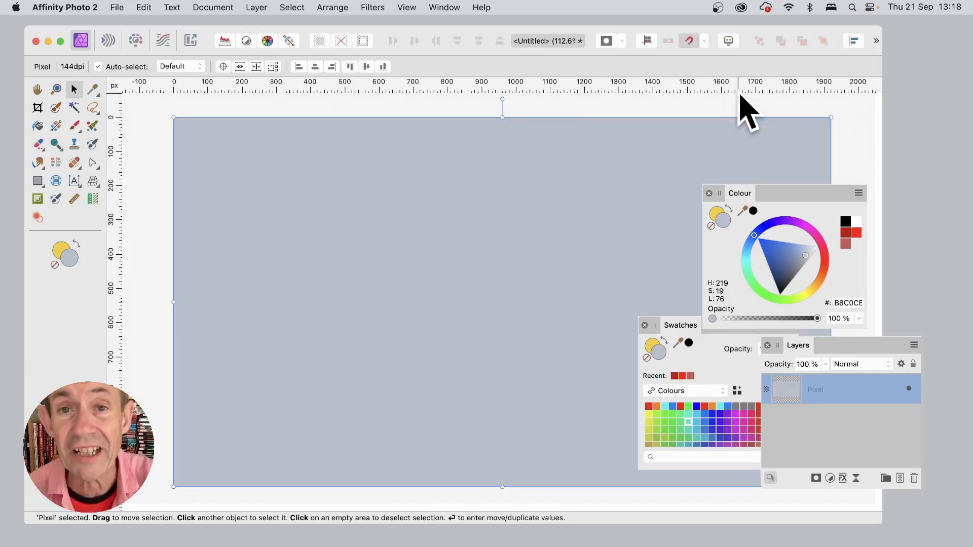
{"action": "mouse_move", "coordinate": [708, 93]}
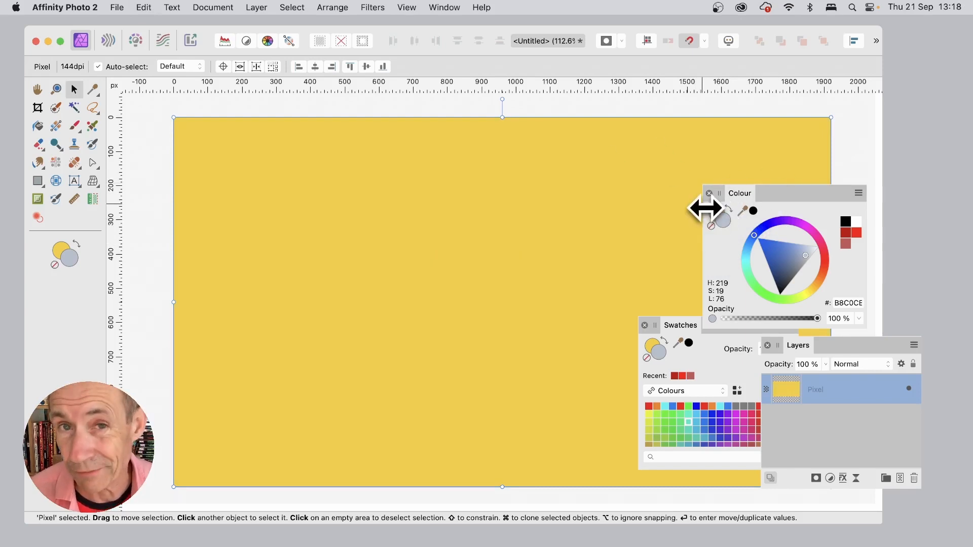
{"action": "mouse_move", "coordinate": [748, 356]}
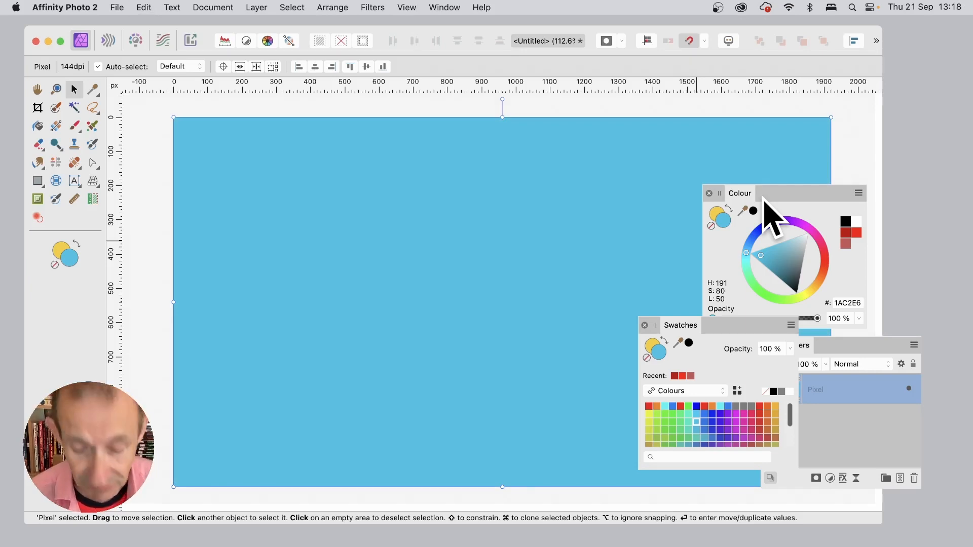
Step: Swap the primary and secondary colours, then select the Rectangular Marquee Tool
{"action": "key", "text": "shift+x"}
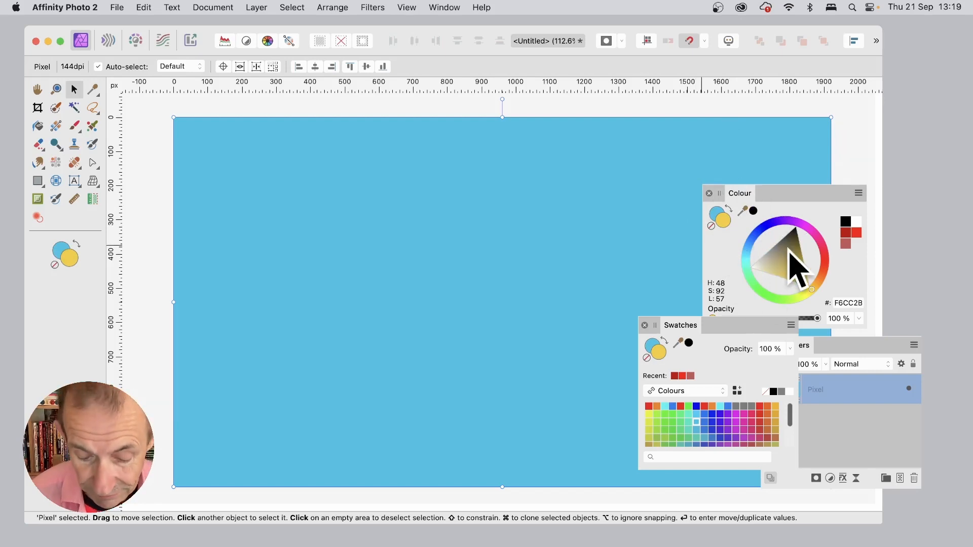
{"action": "mouse_move", "coordinate": [799, 271]}
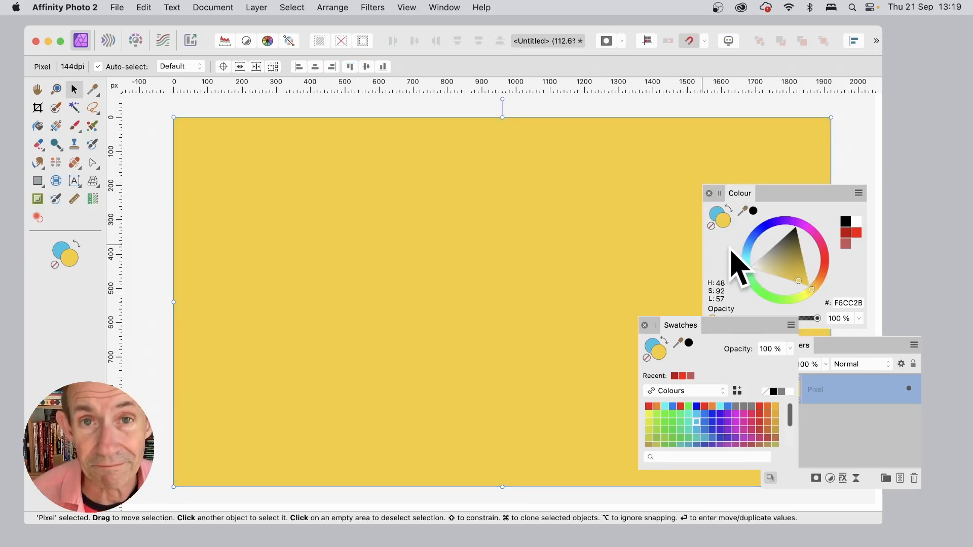
{"action": "left_click", "coordinate": [91, 107]}
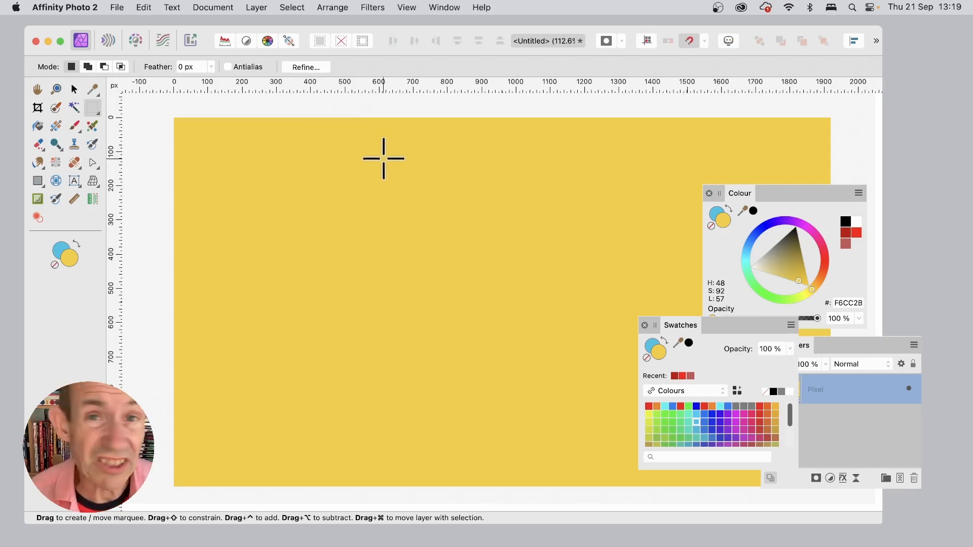
Step: Drag a tall rectangular selection left of centre on the yellow canvas
{"action": "left_click_drag", "start_coordinate": [384, 158], "coordinate": [501, 442]}
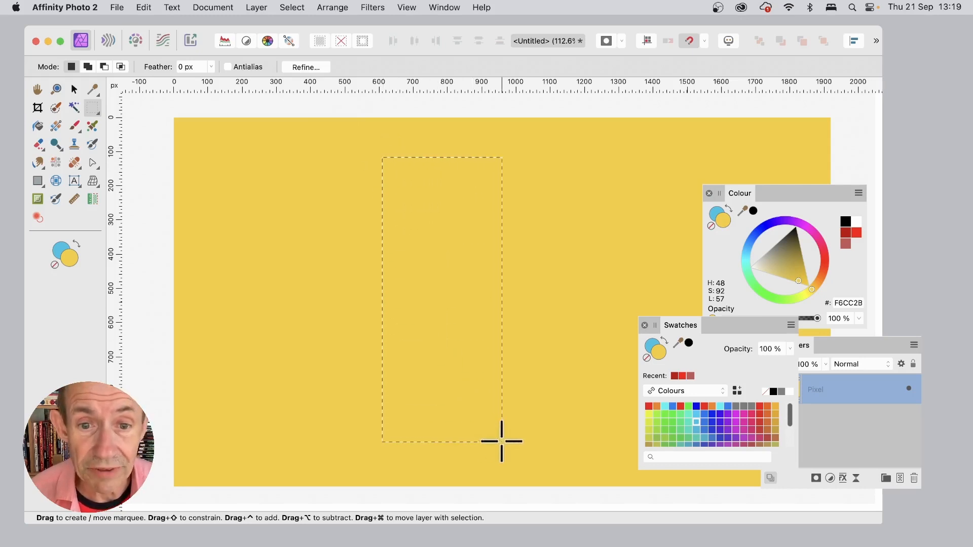
{"action": "mouse_move", "coordinate": [515, 336]}
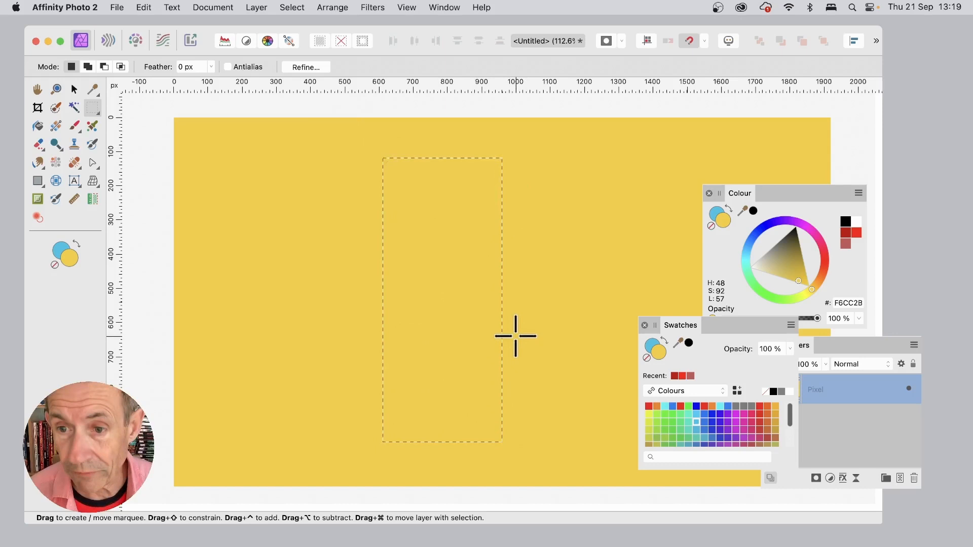